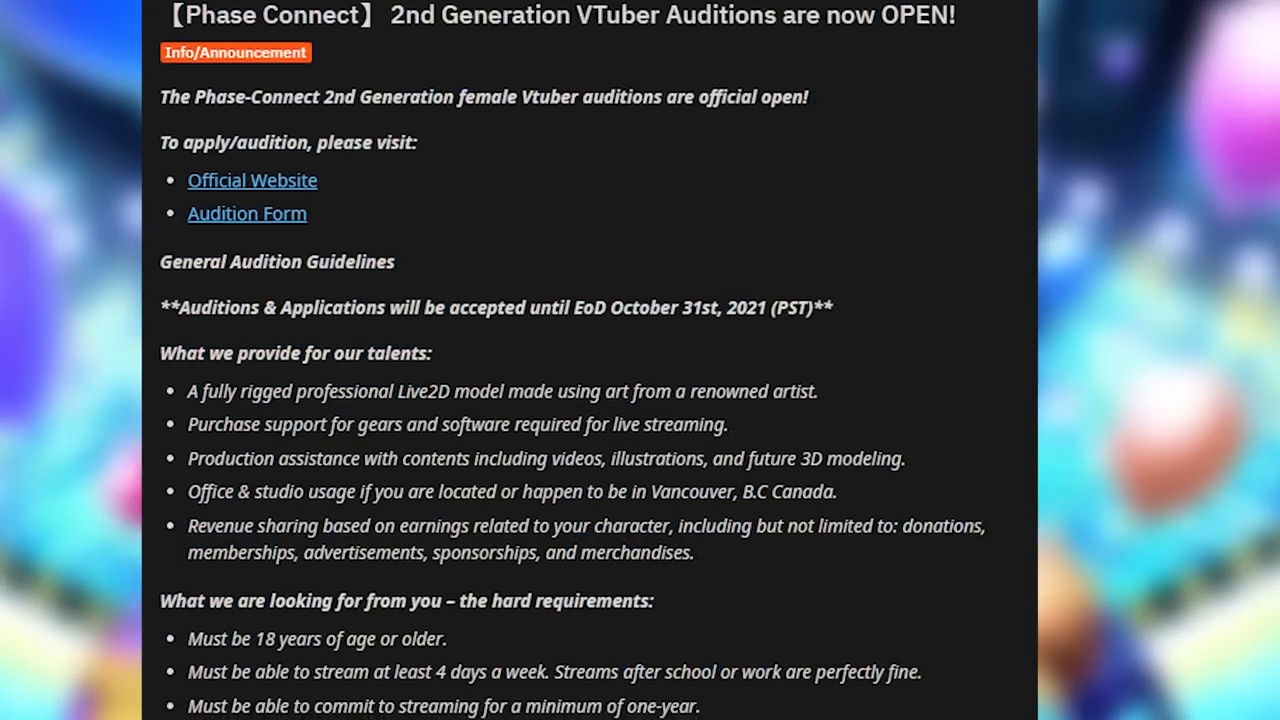
pyautogui.scroll(-3)
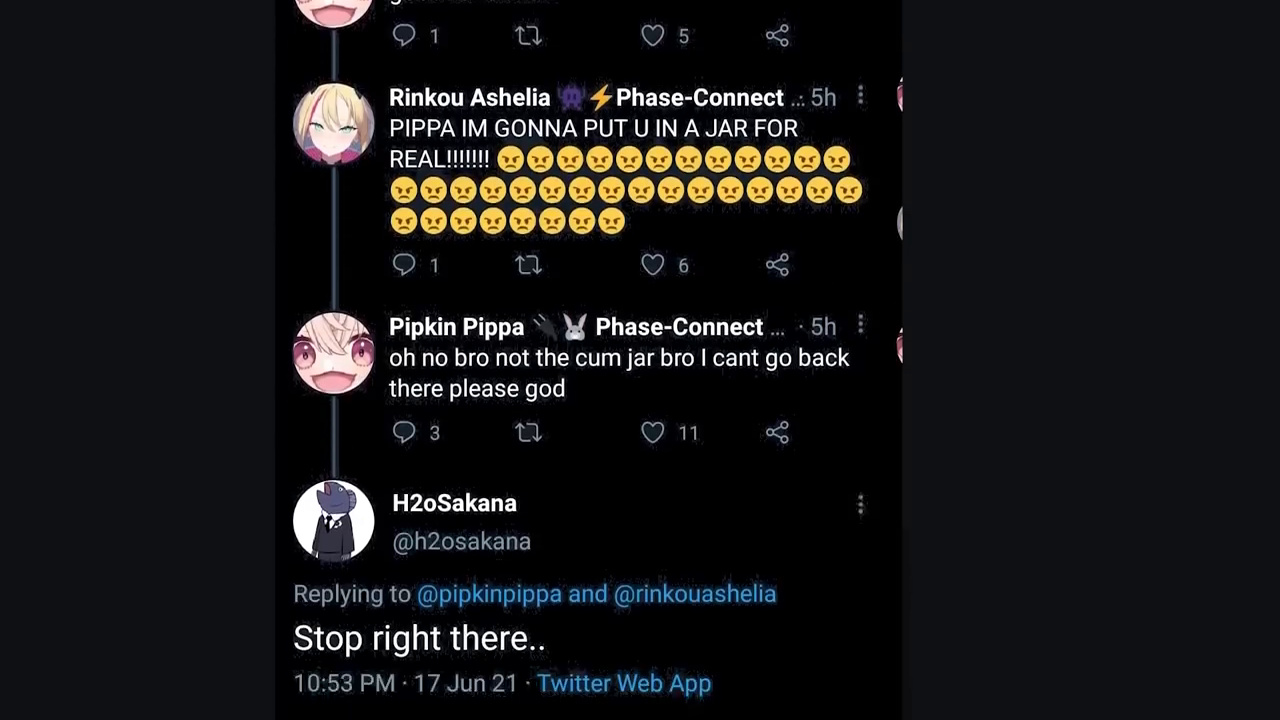
pyautogui.scroll(-3)
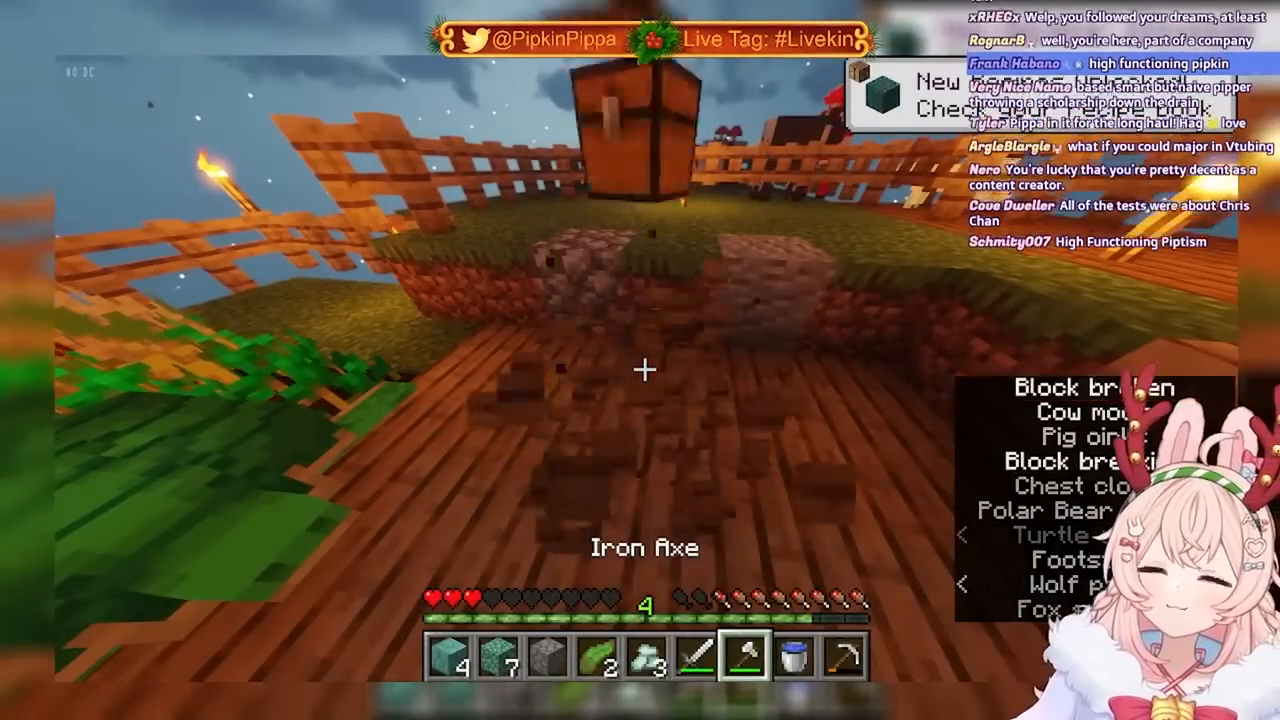
pyautogui.press('e')
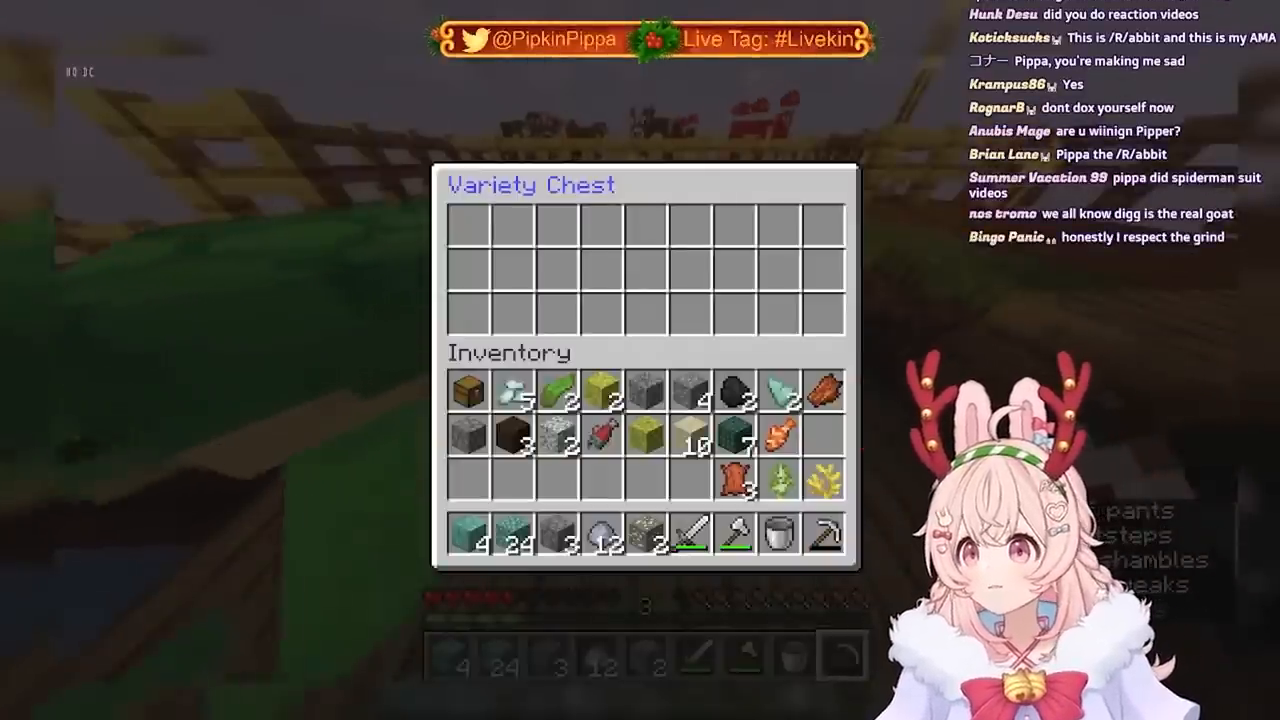
pyautogui.press('Escape')
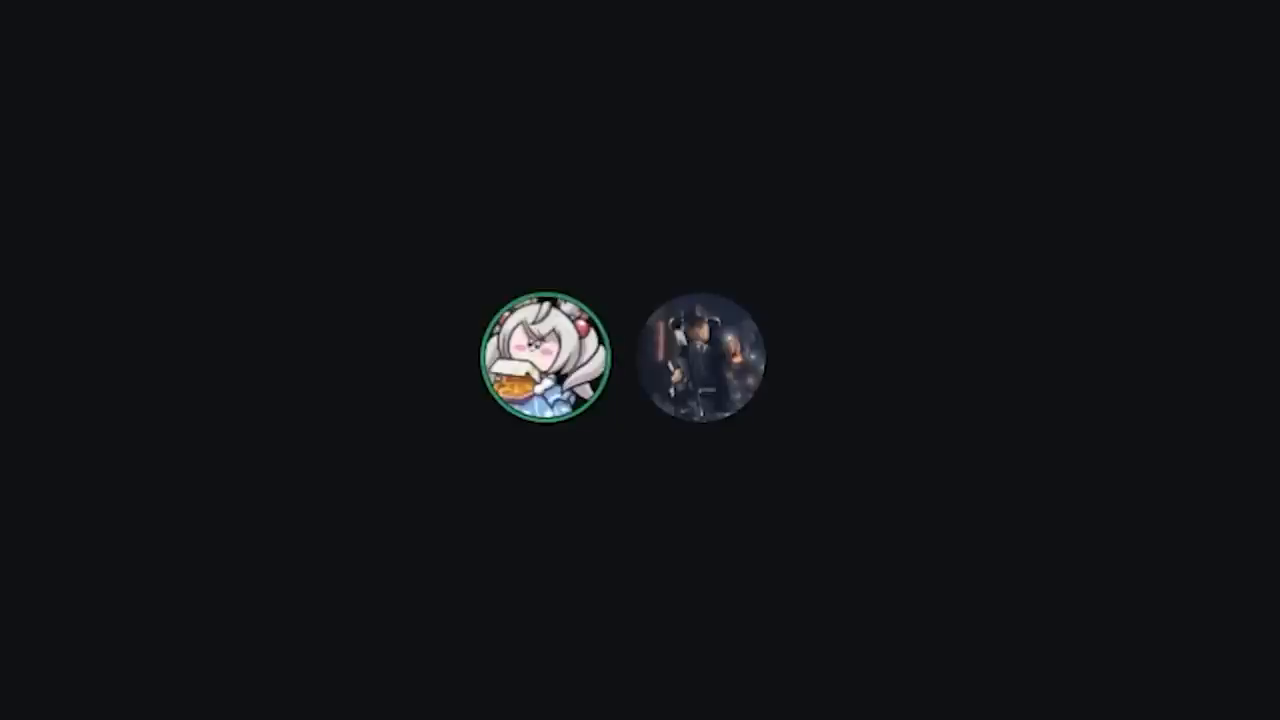
pyautogui.click(706, 356)
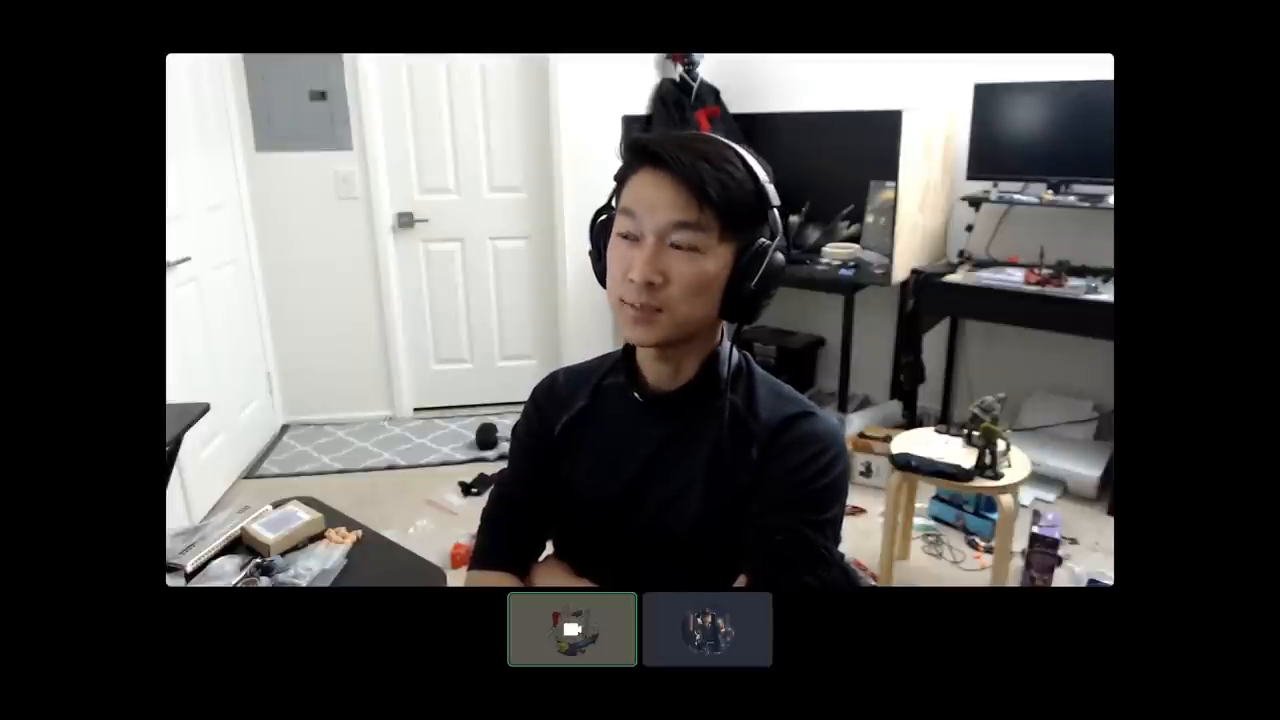
pyautogui.click(572, 628)
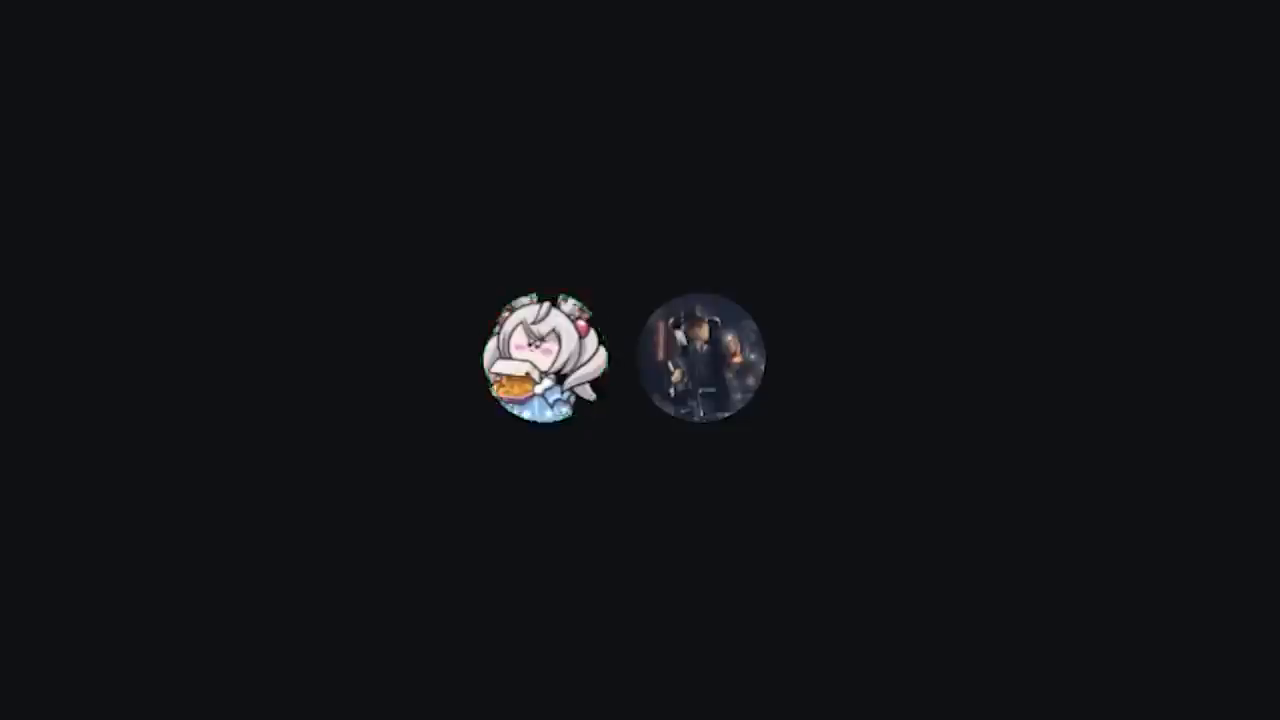
pyautogui.click(540, 360)
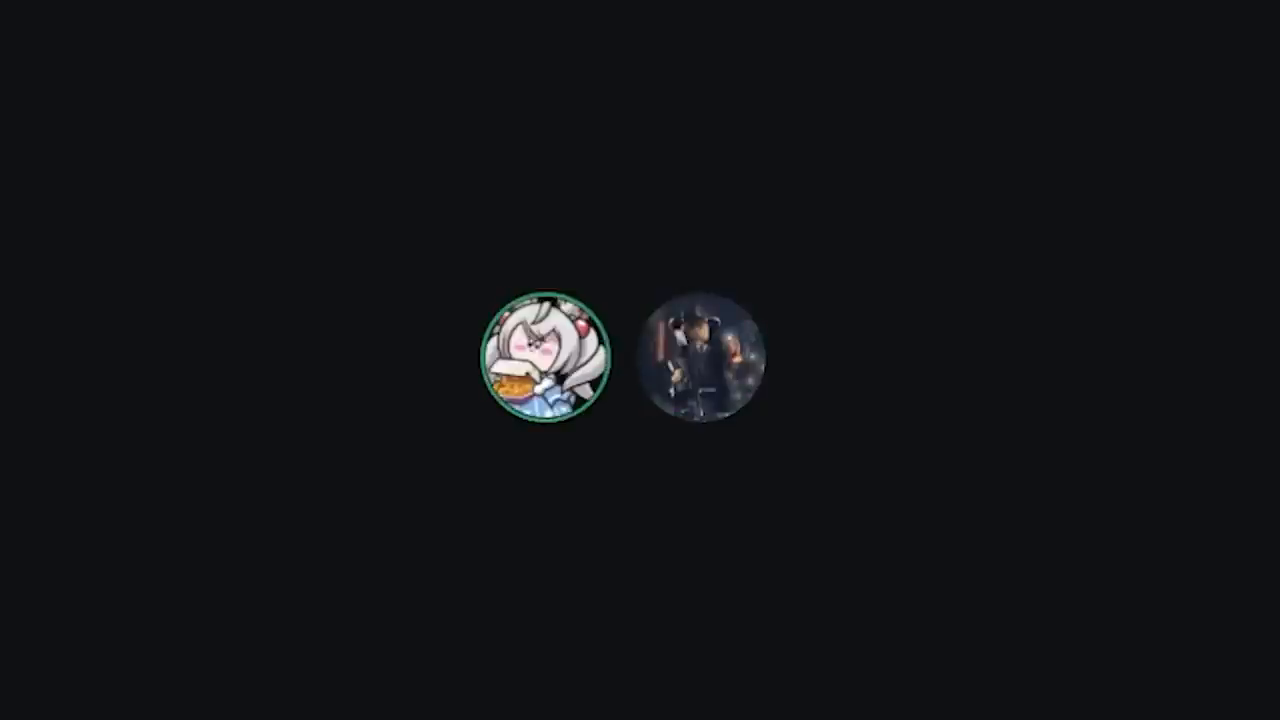
pyautogui.click(708, 356)
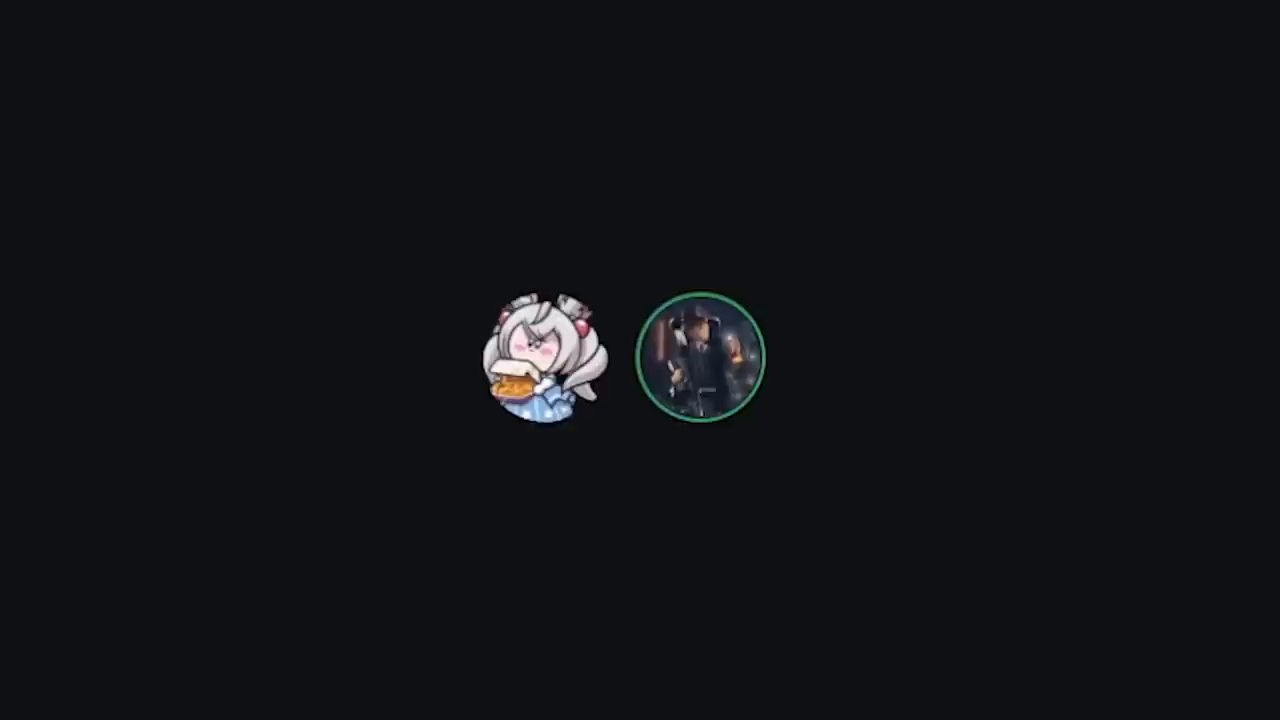
pyautogui.click(544, 356)
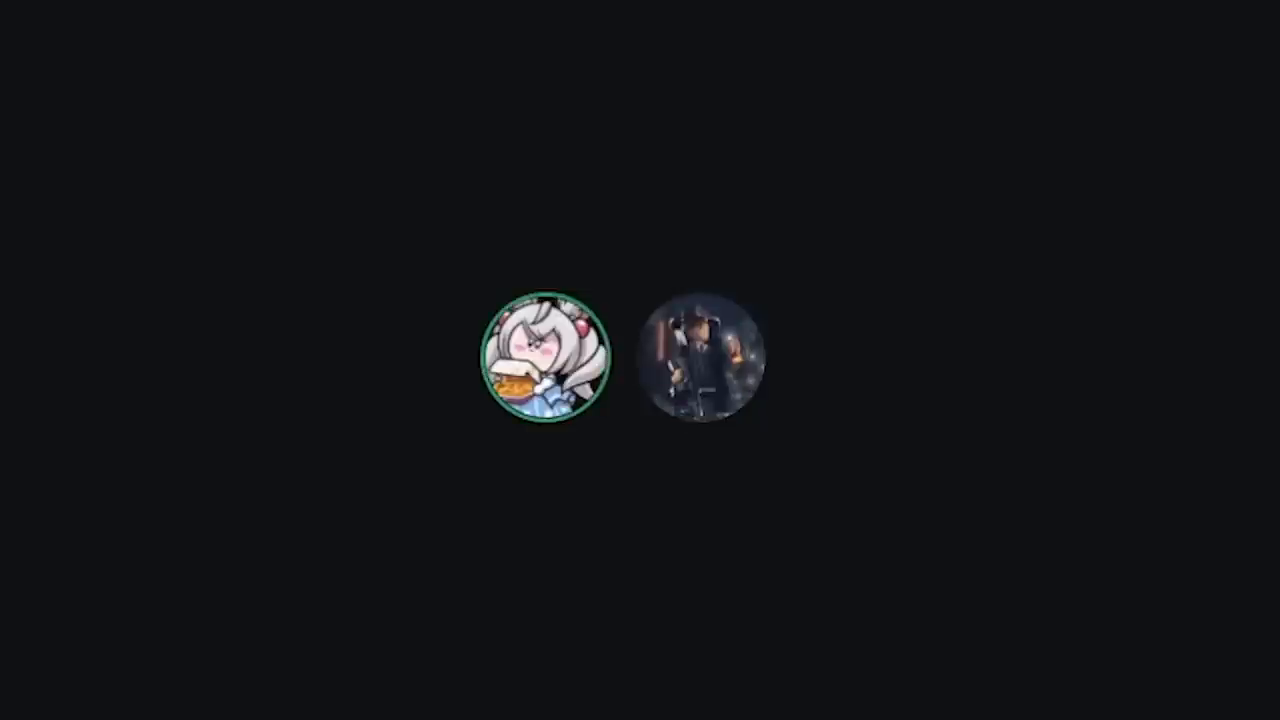